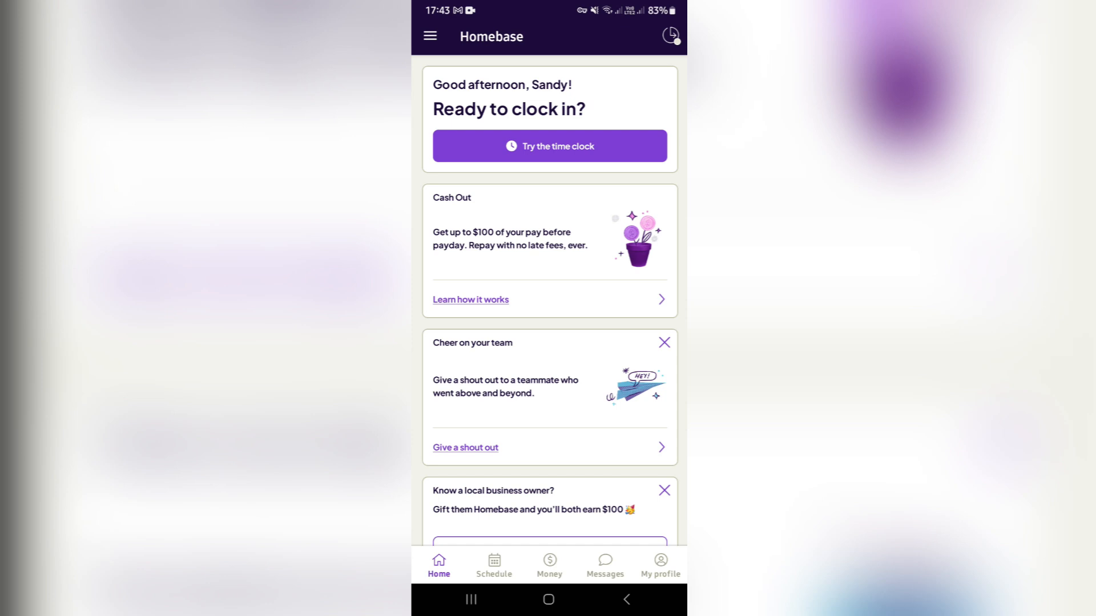
Reach the Requests page from the navigation menu
{"action": "left_click", "coordinate": [430, 35]}
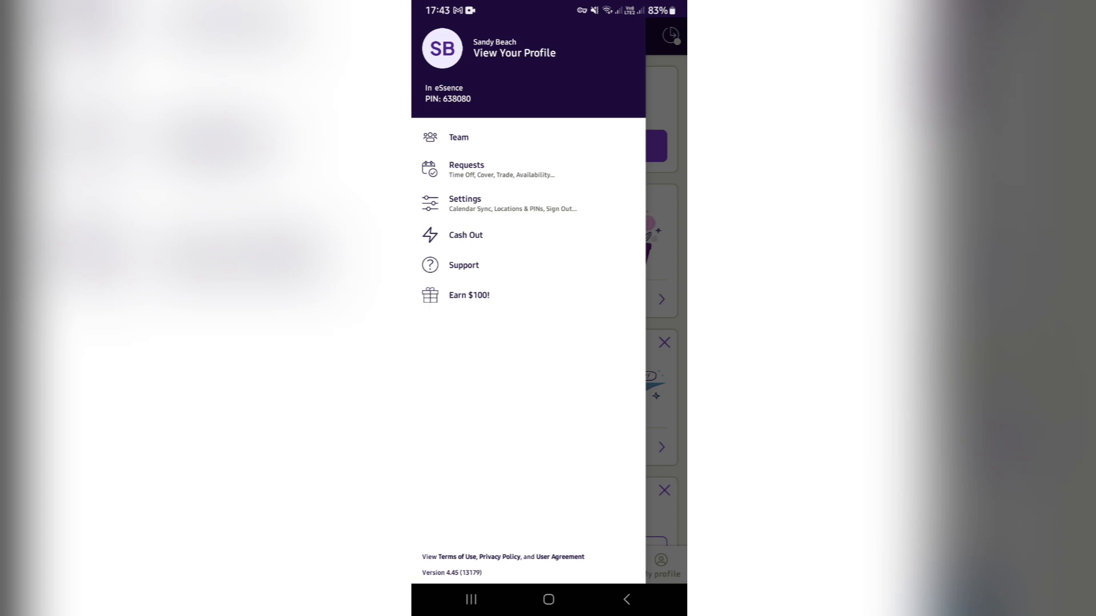
{"action": "left_click", "coordinate": [465, 169]}
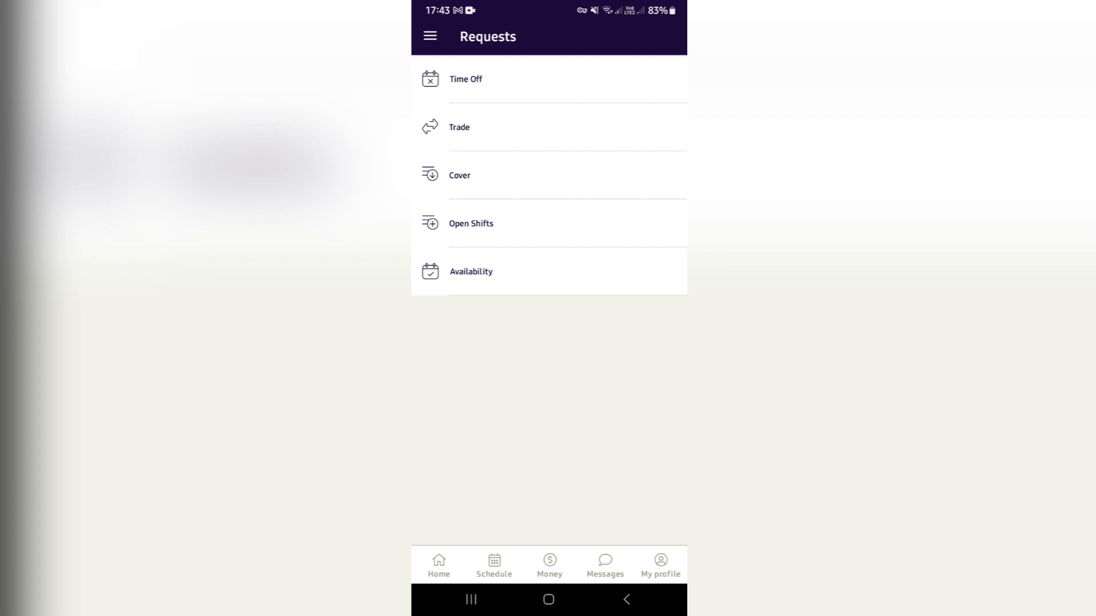
Begin a new availability request effective Jul 27, 2024 from the Availability list
{"action": "left_click", "coordinate": [549, 271]}
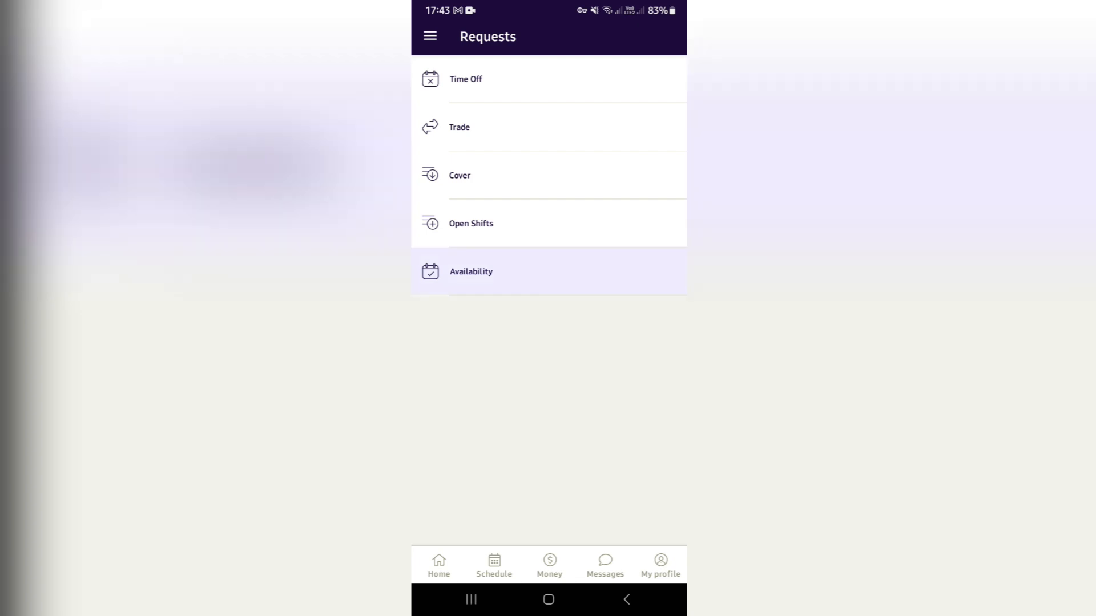
{"action": "left_click", "coordinate": [471, 272]}
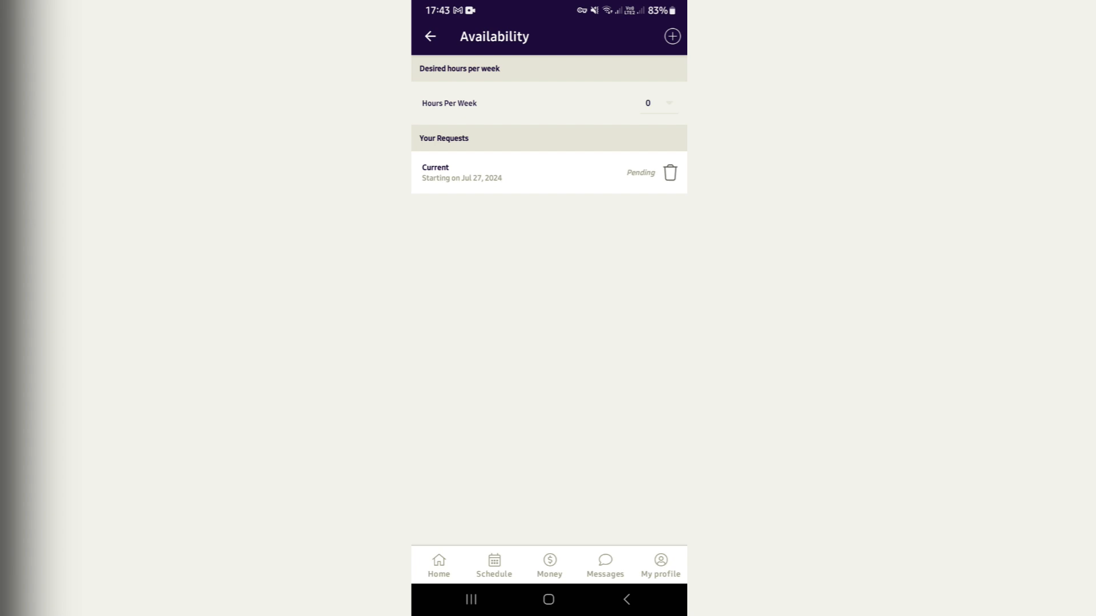
{"action": "left_click", "coordinate": [670, 36]}
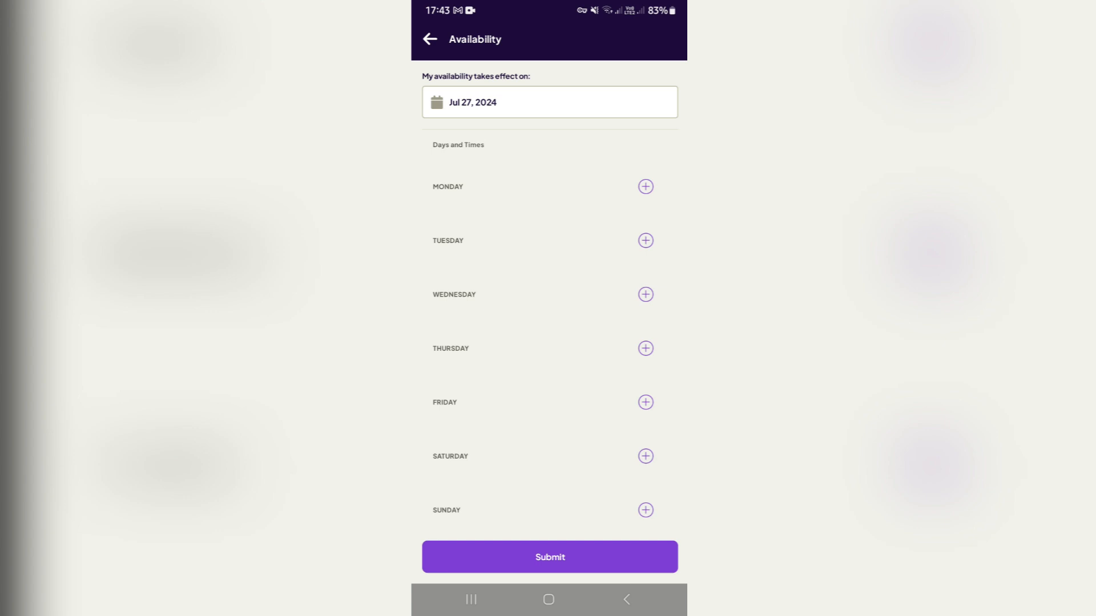
Save a Thursday entry as Unavailable, 9:00 AM–6:00 PM, All Locations, All Day unchecked
{"action": "left_click", "coordinate": [644, 348]}
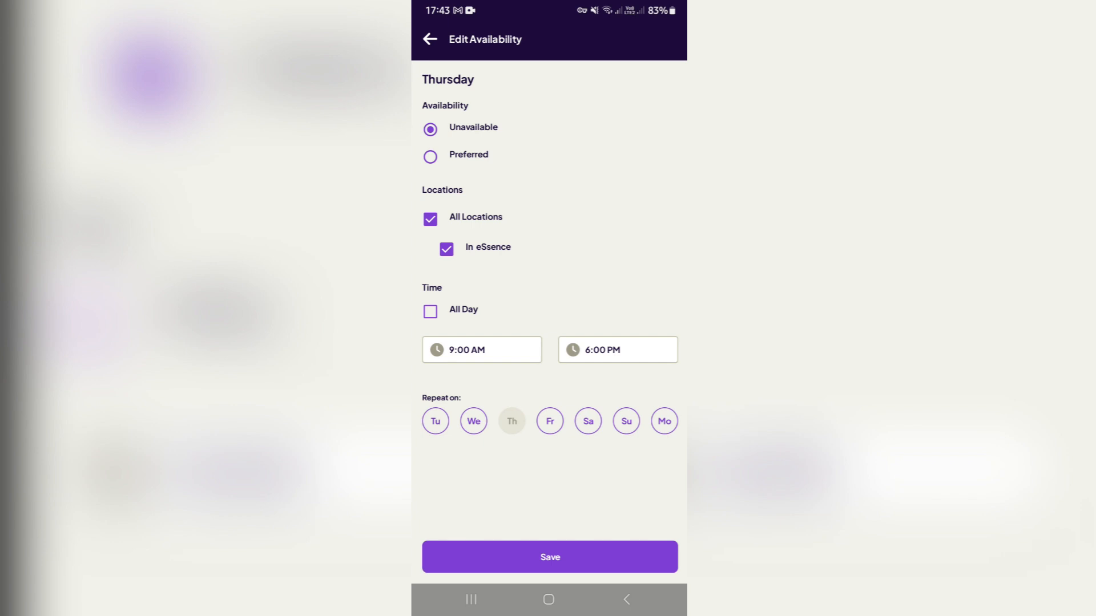
{"action": "left_click", "coordinate": [430, 156]}
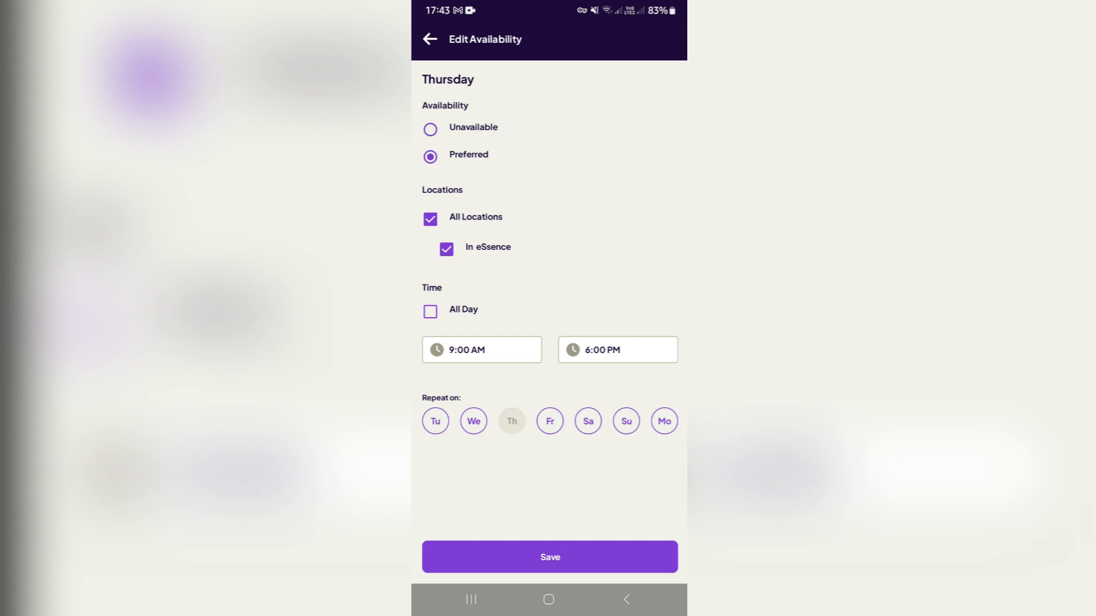
{"action": "left_click", "coordinate": [430, 129]}
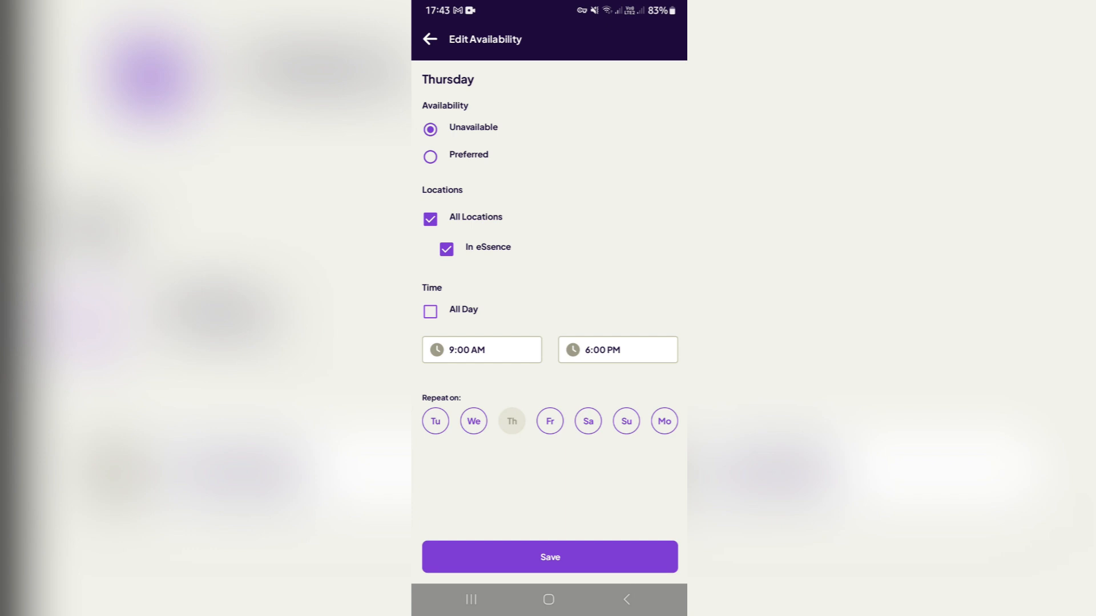
{"action": "left_click", "coordinate": [430, 311]}
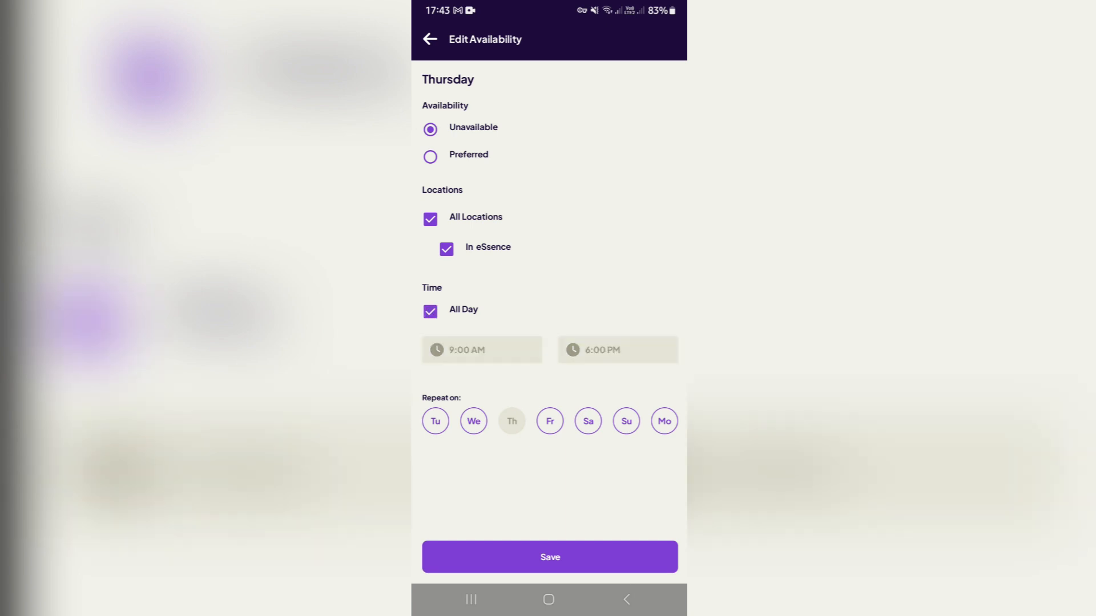
{"action": "left_click", "coordinate": [430, 312]}
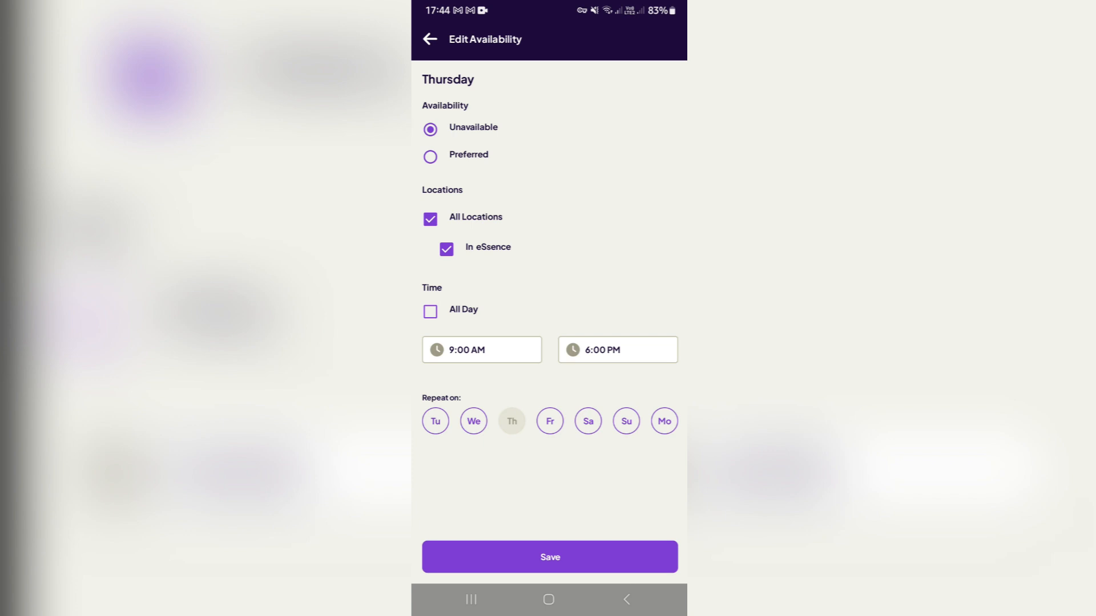
{"action": "left_click", "coordinate": [549, 556]}
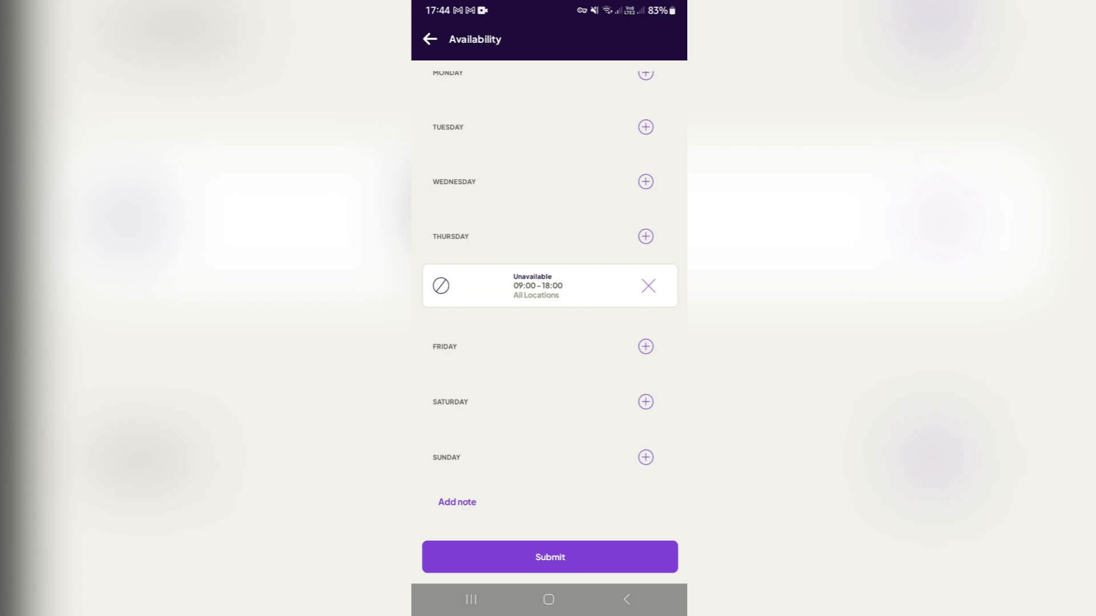
Add the note 'I'm' to the request and submit it
{"action": "left_click", "coordinate": [457, 502]}
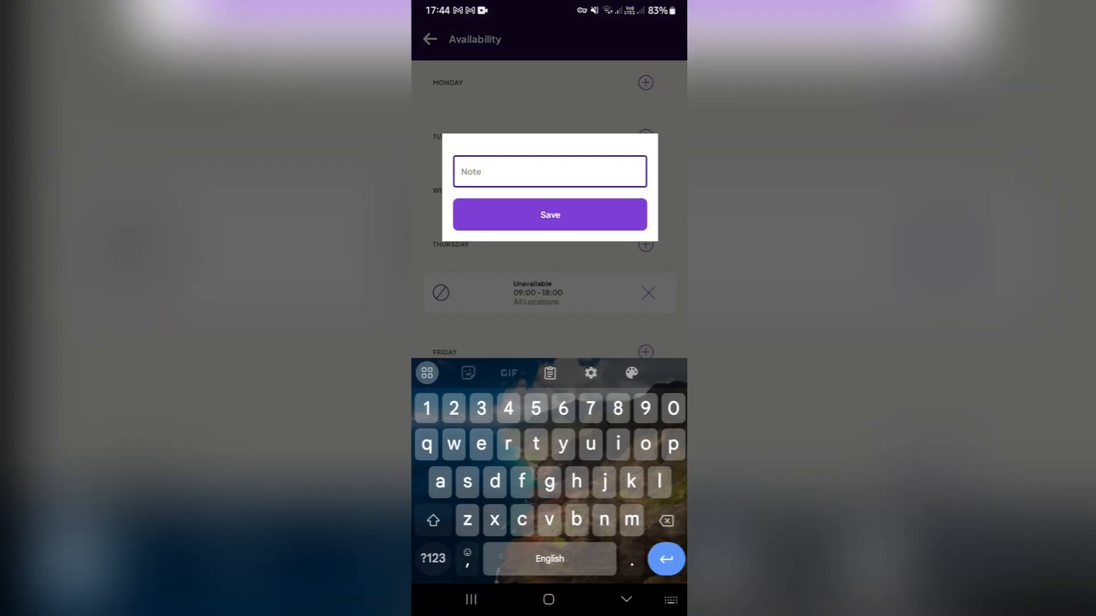
{"action": "type", "text": "I'm am Ava"}
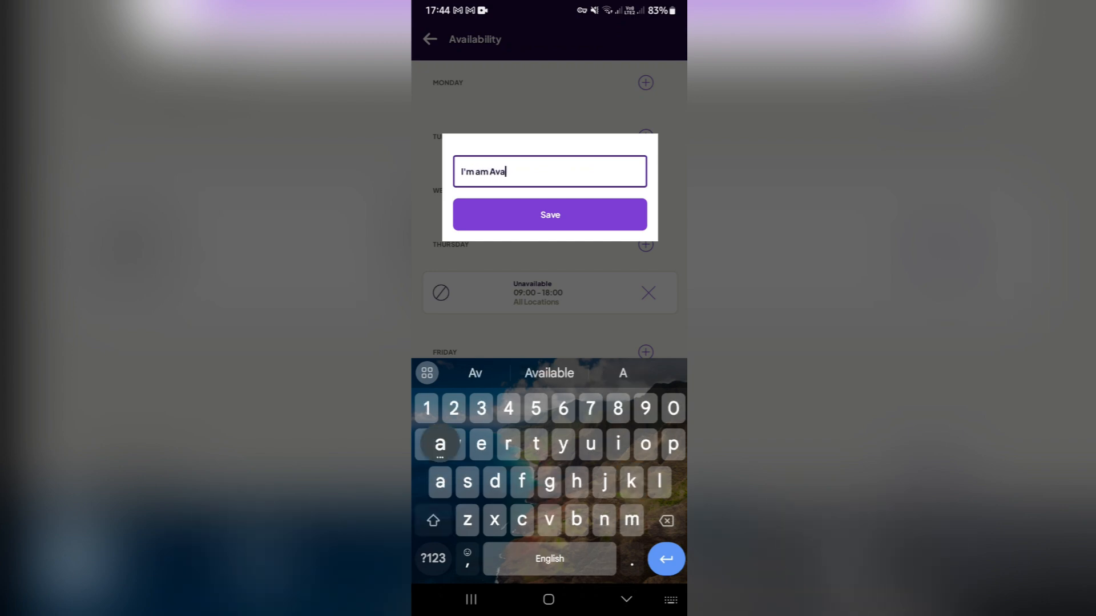
{"action": "left_click", "coordinate": [549, 218]}
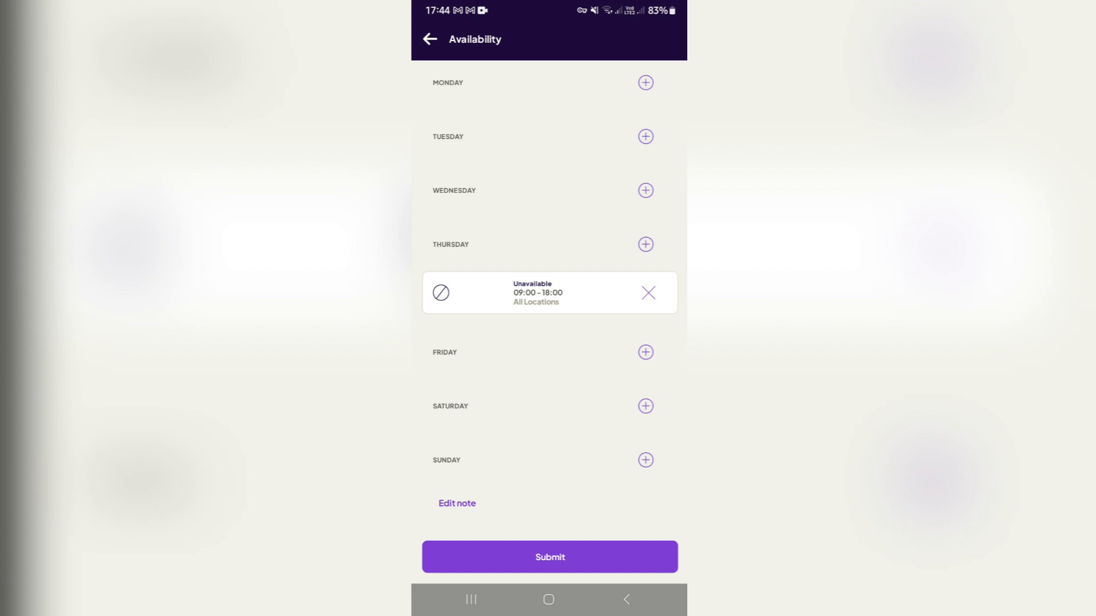
{"action": "left_click", "coordinate": [549, 557]}
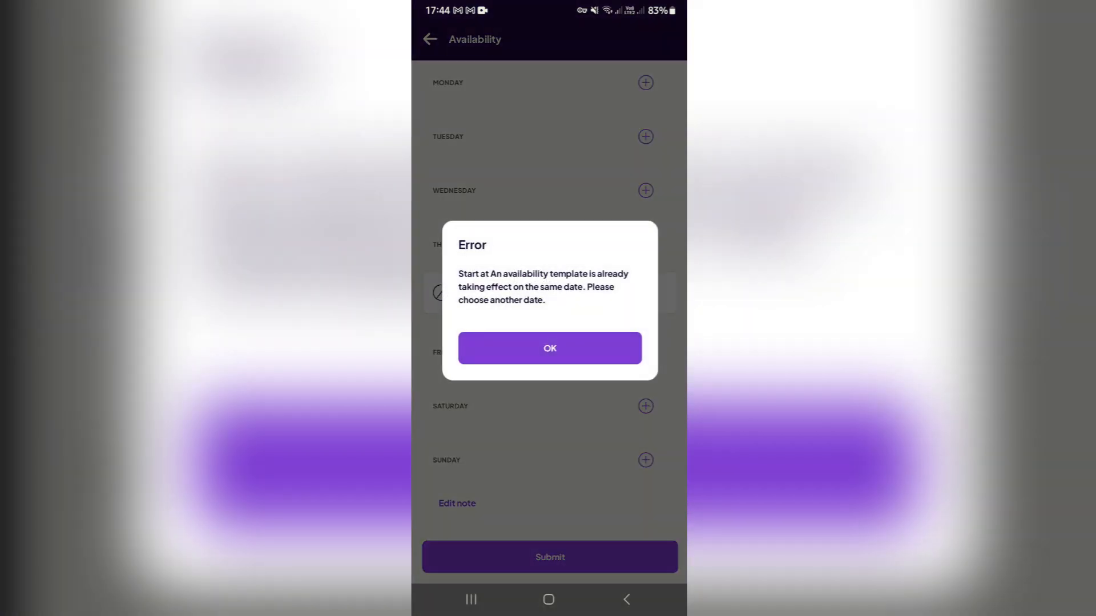
{"action": "left_click", "coordinate": [549, 348]}
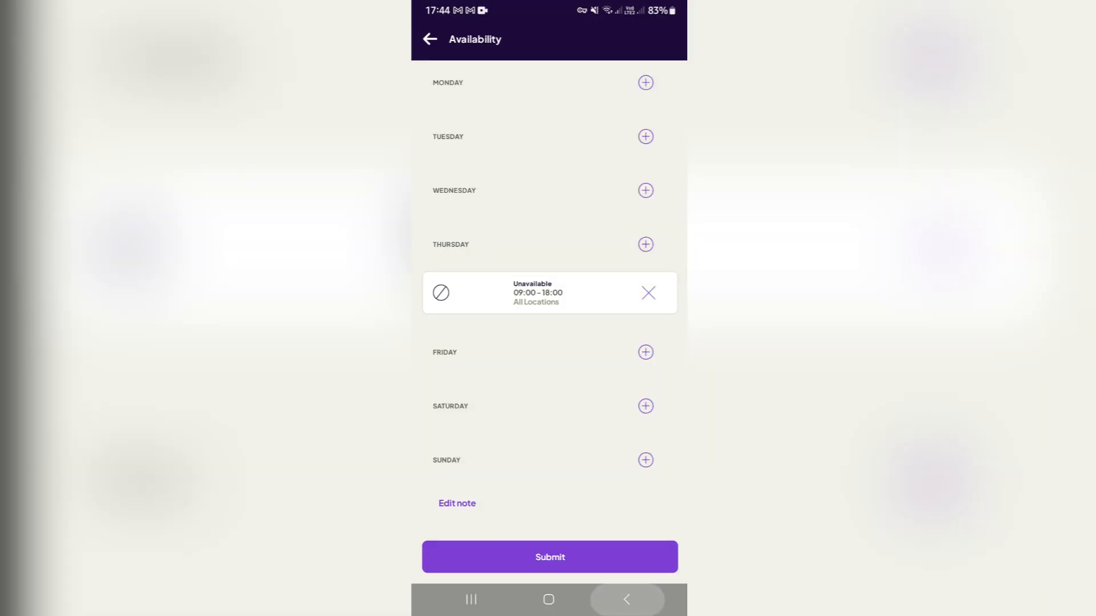